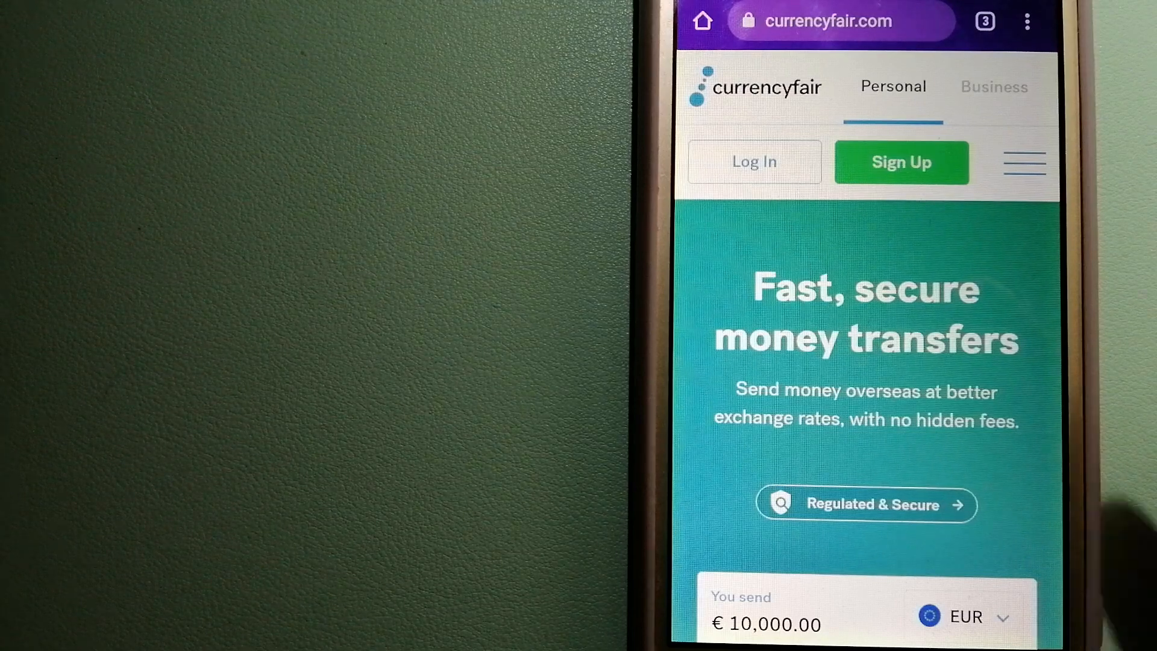
Bring up Chrome's tab switcher showing the Wise, XE and CurrencyFair tabs together.
left_click(983, 21)
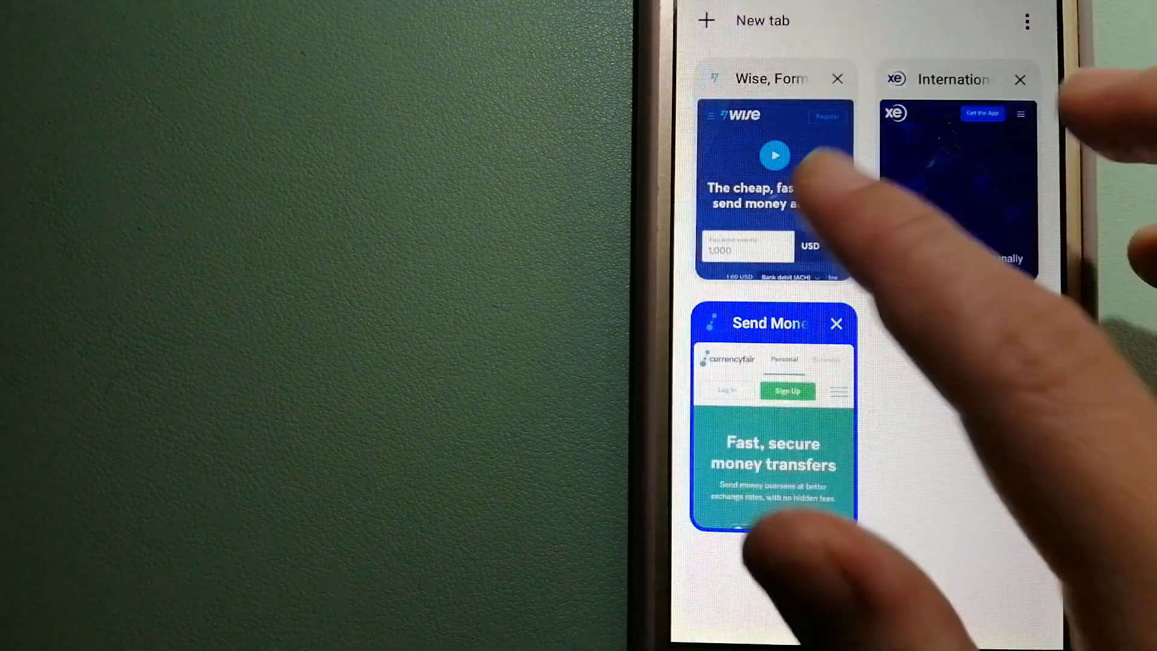